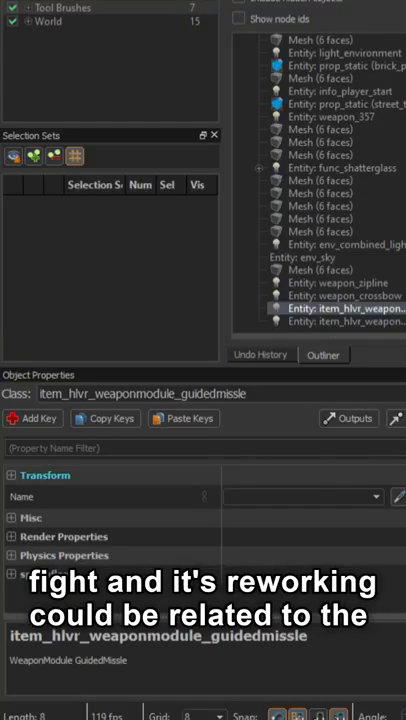
- Select the item_hlvr_weaponmodule_guidedmissle_cluster entity in the Outliner to show its properties
{"action": "left_click", "coordinate": [340, 322]}
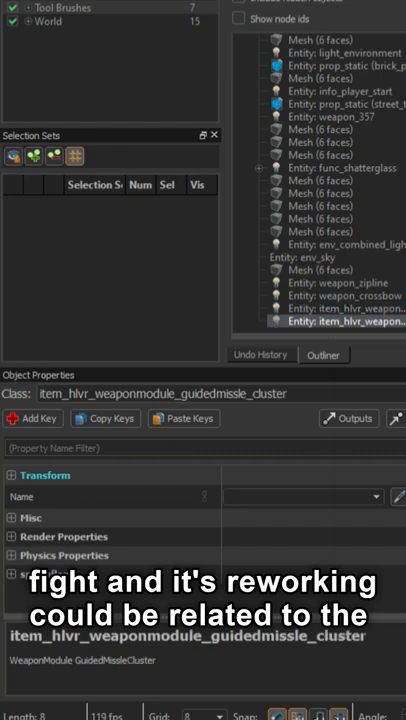